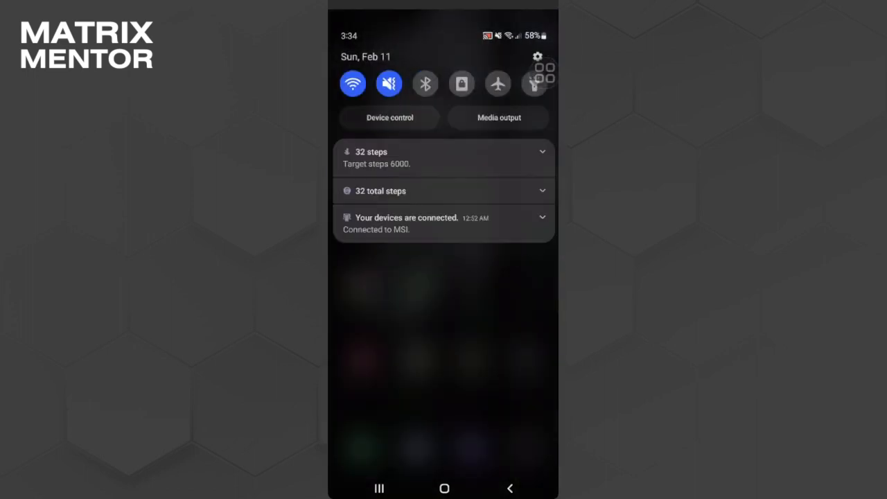
Go from the quick panel into Settings and reach the installed Apps list.
left_click(538, 56)
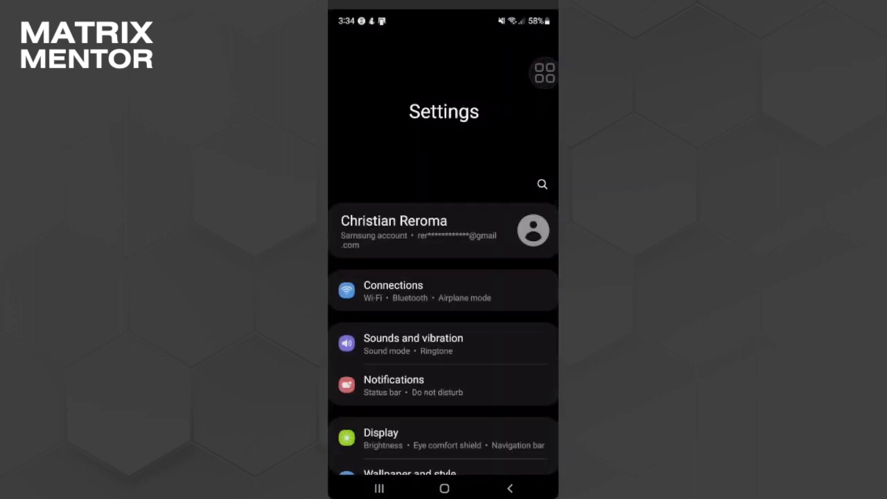
scroll("down", 3)
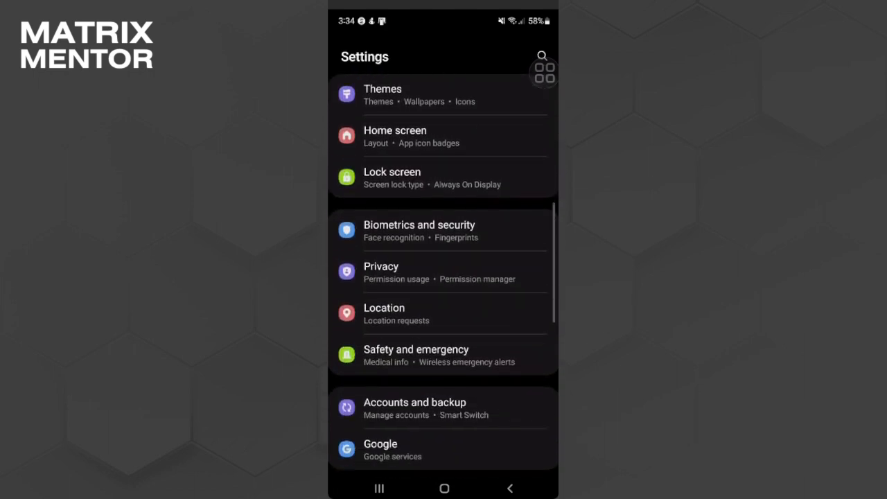
scroll("down", 3)
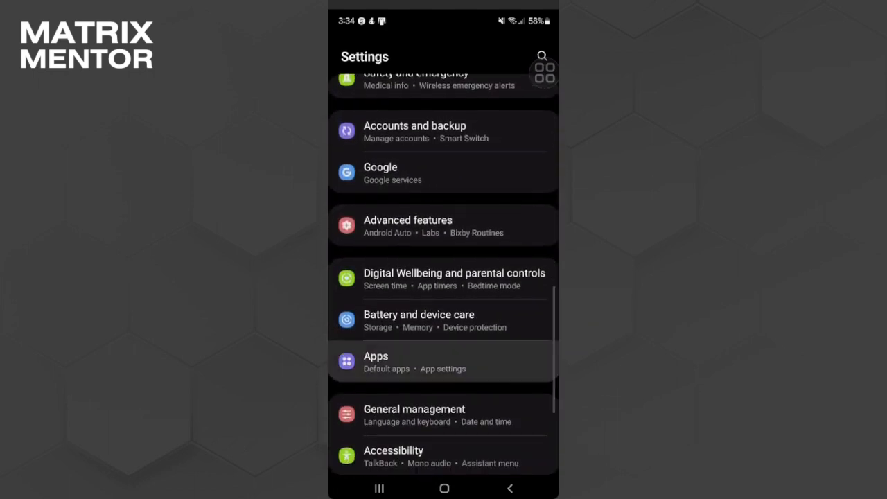
left_click(376, 360)
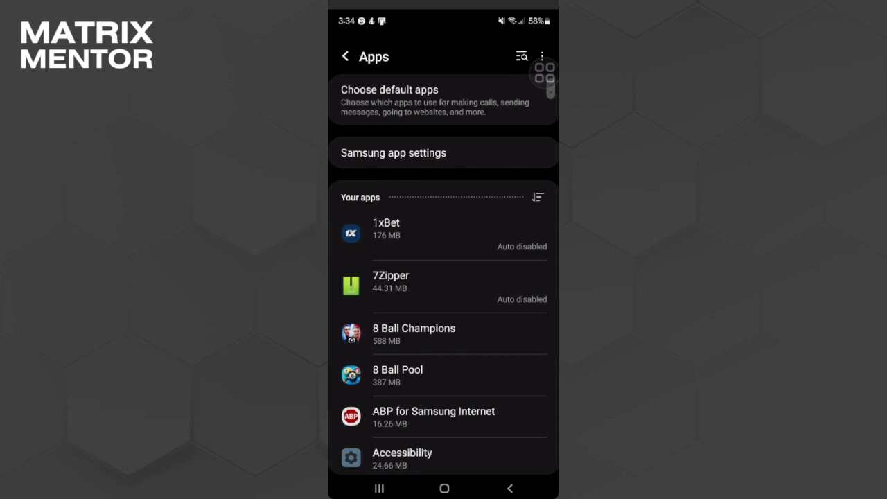
Search the apps list for 'messe' and bring up Messenger's app info page.
left_click(521, 56)
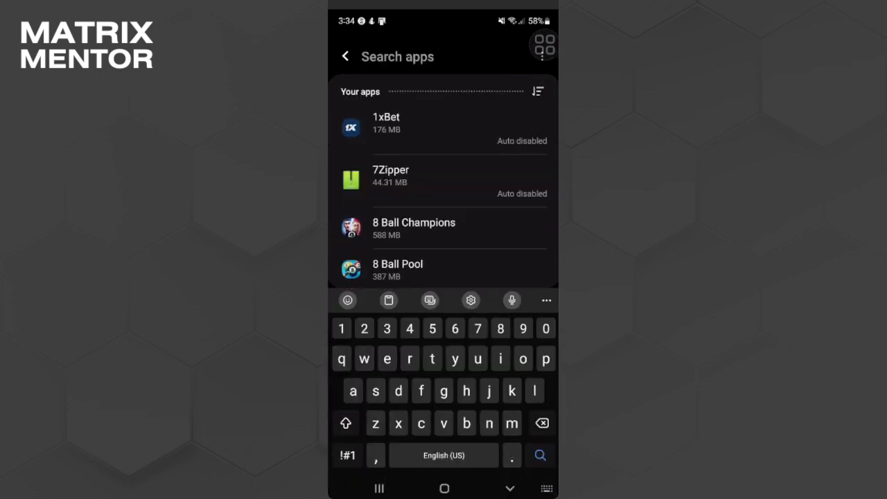
type("mes")
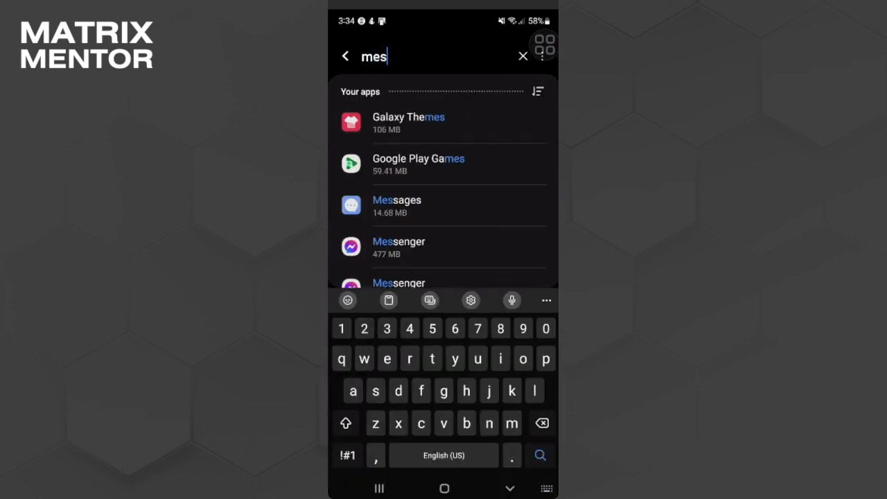
type("se")
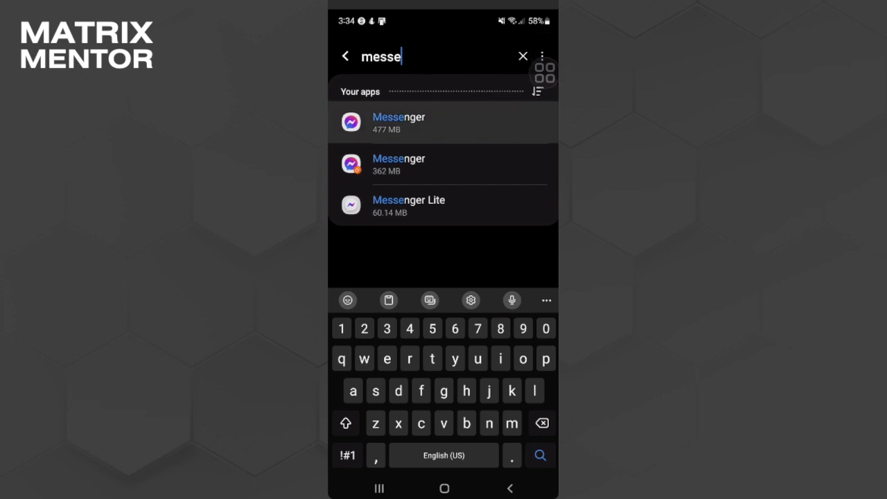
left_click(400, 122)
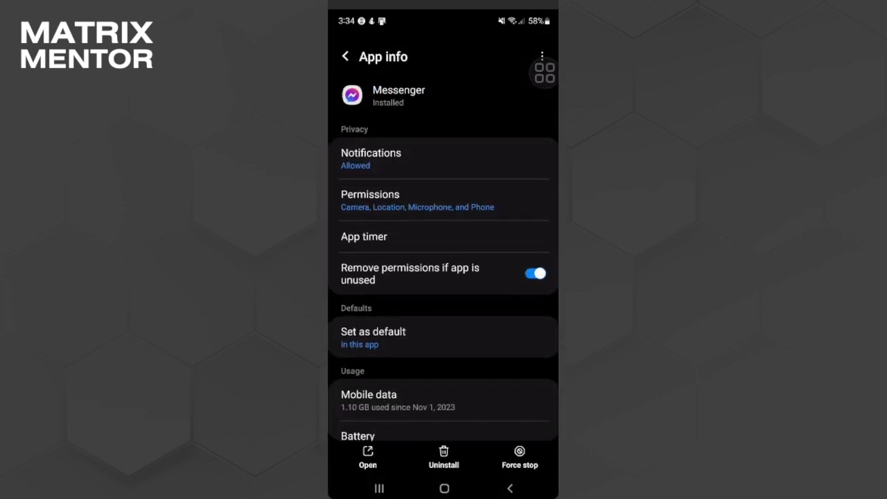
Clear Messenger's 110 MB cache down to 0 B and return to the home screen.
scroll("down", 3)
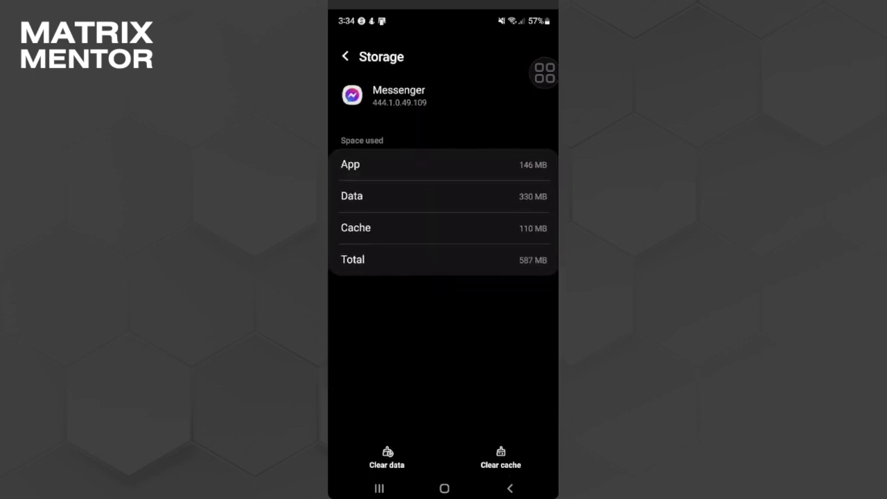
left_click(499, 458)
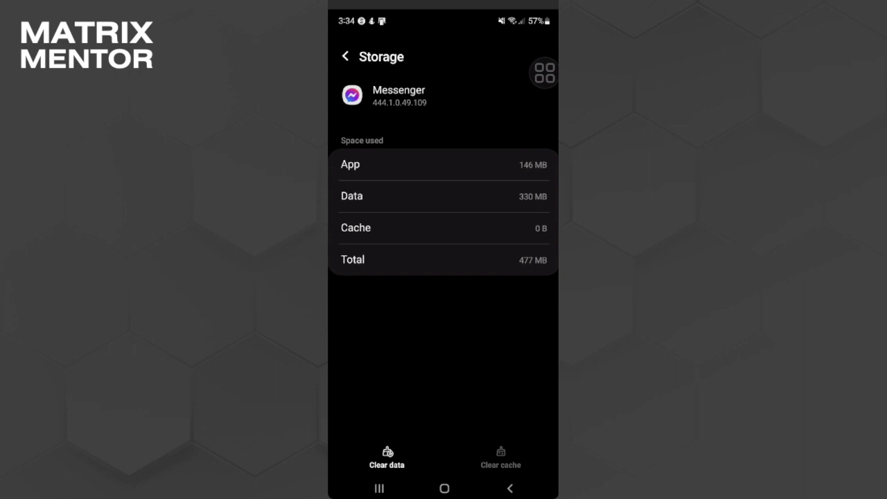
left_click(443, 488)
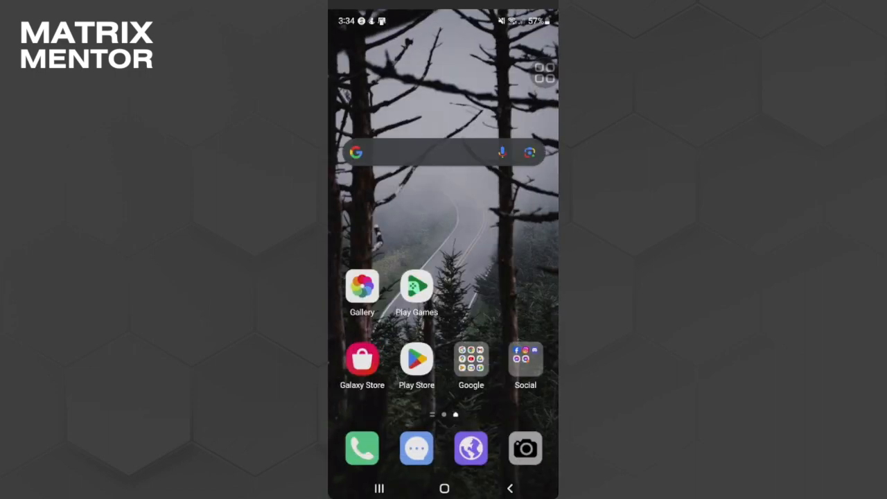
Launch Play Store and search 'messenger', showing Messenger listed as installed.
left_click(416, 359)
type("me")
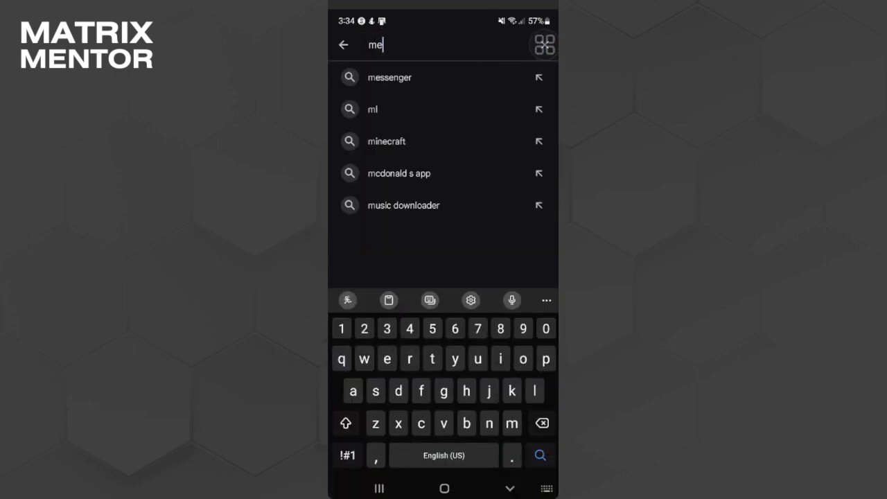
left_click(390, 78)
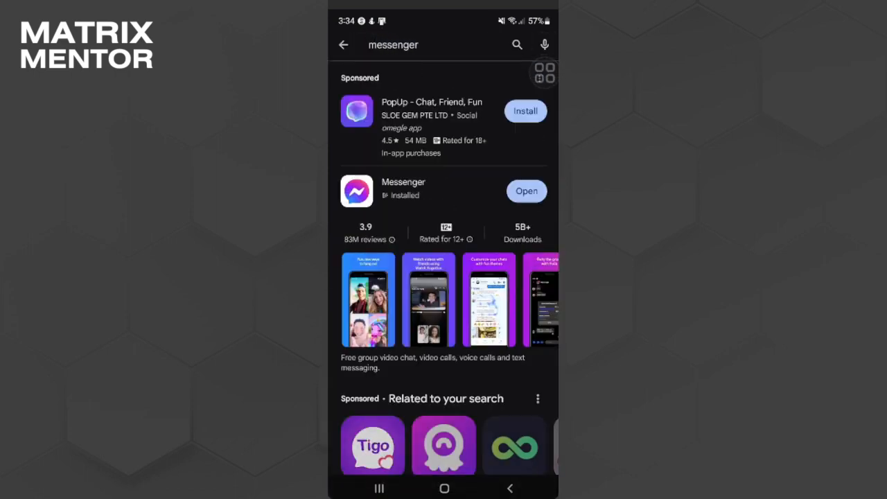